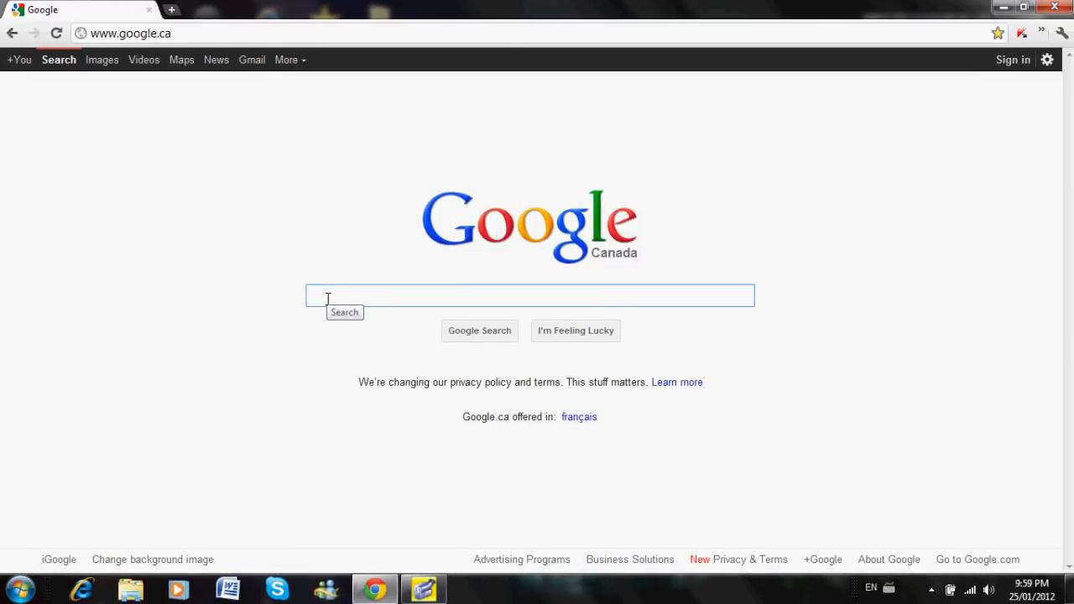
click(531, 296)
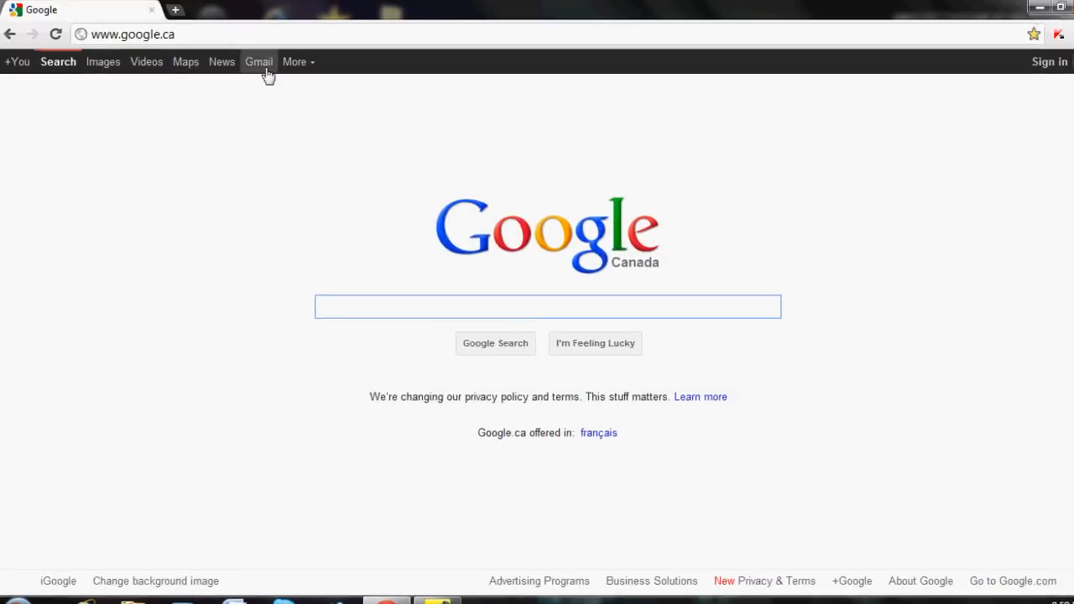
click(126, 33)
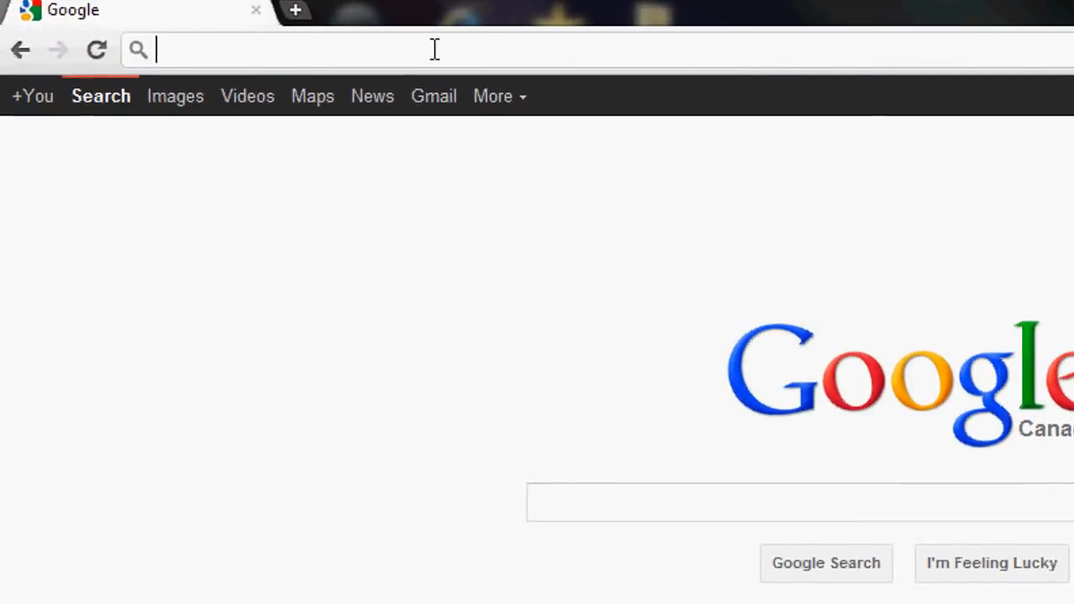
text(www.forumotion.com)
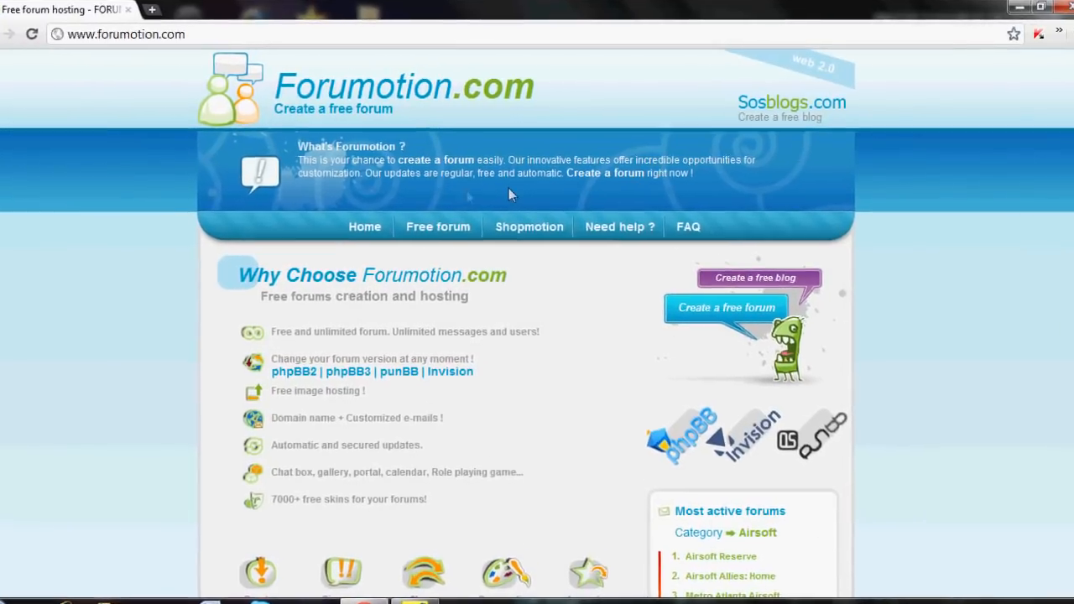
Step: Start free forum creation and review the phpBB3 theme choices down to Continue
click(725, 309)
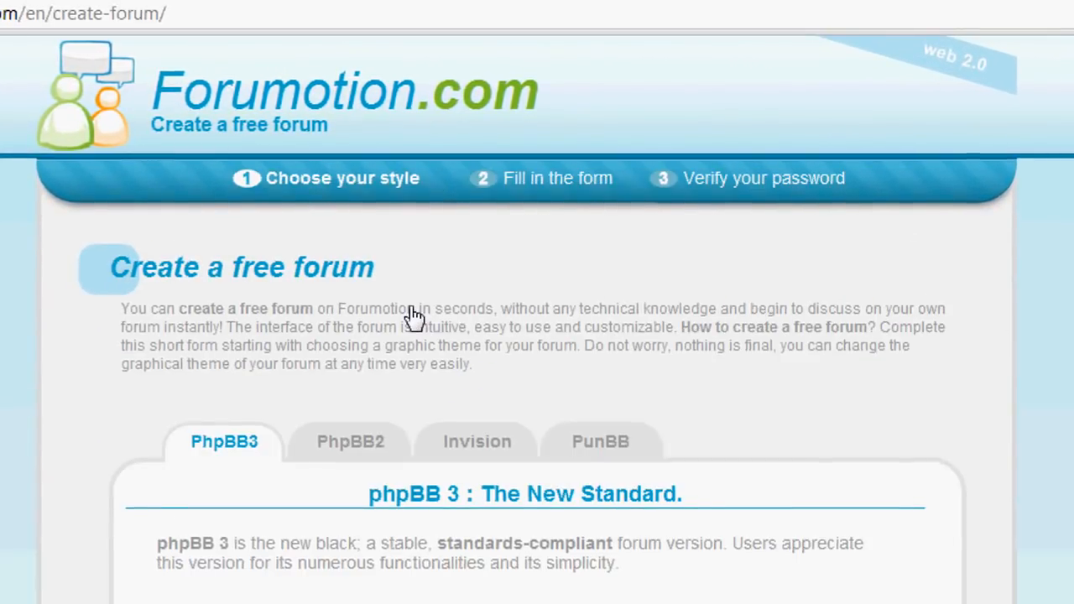
scroll(down, 3)
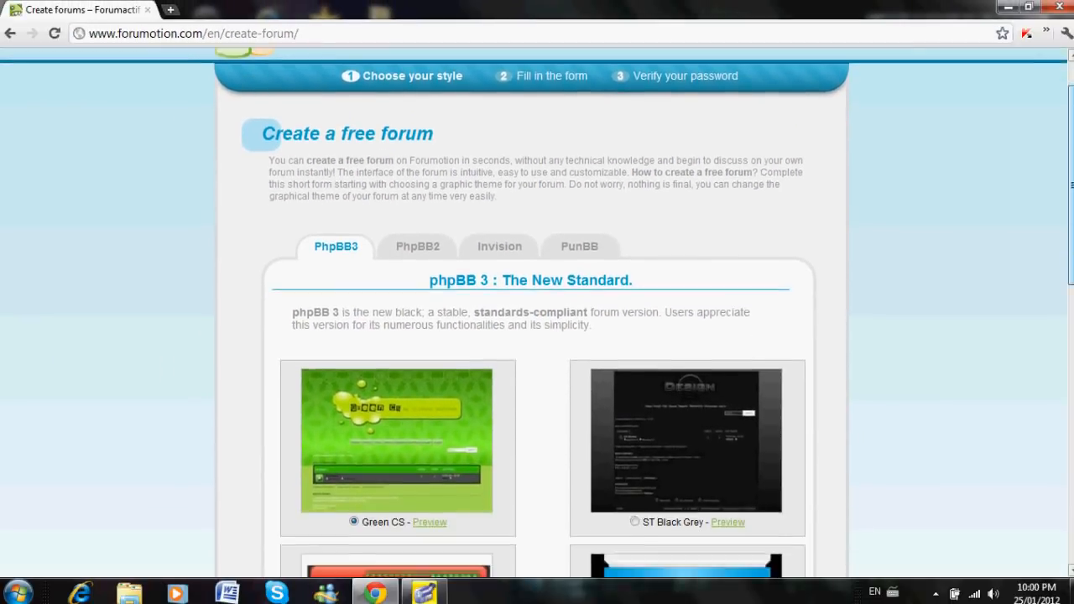
scroll(down, 3)
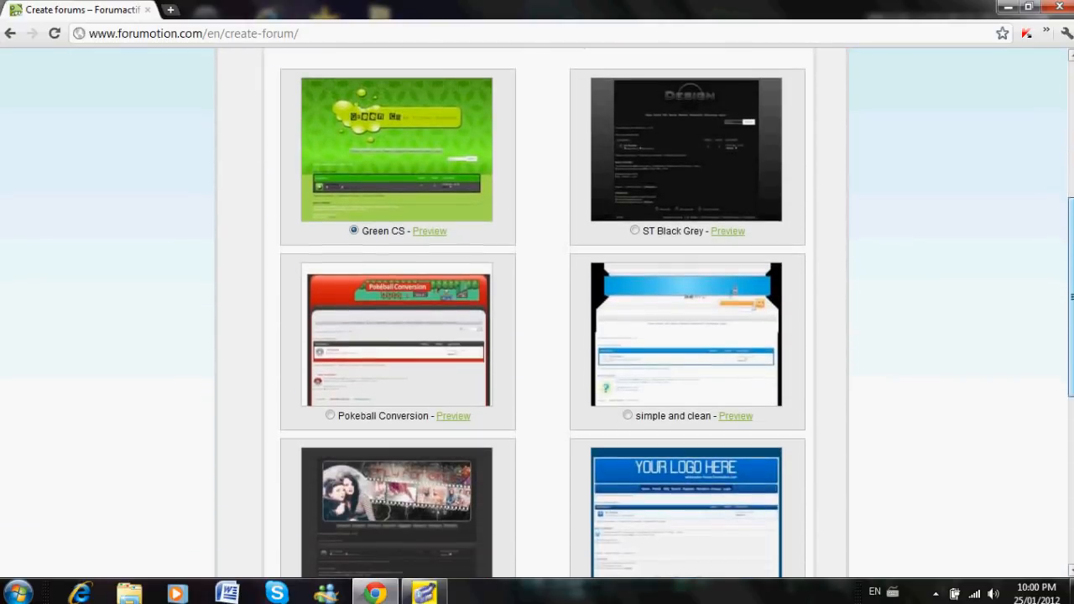
scroll(down, 3)
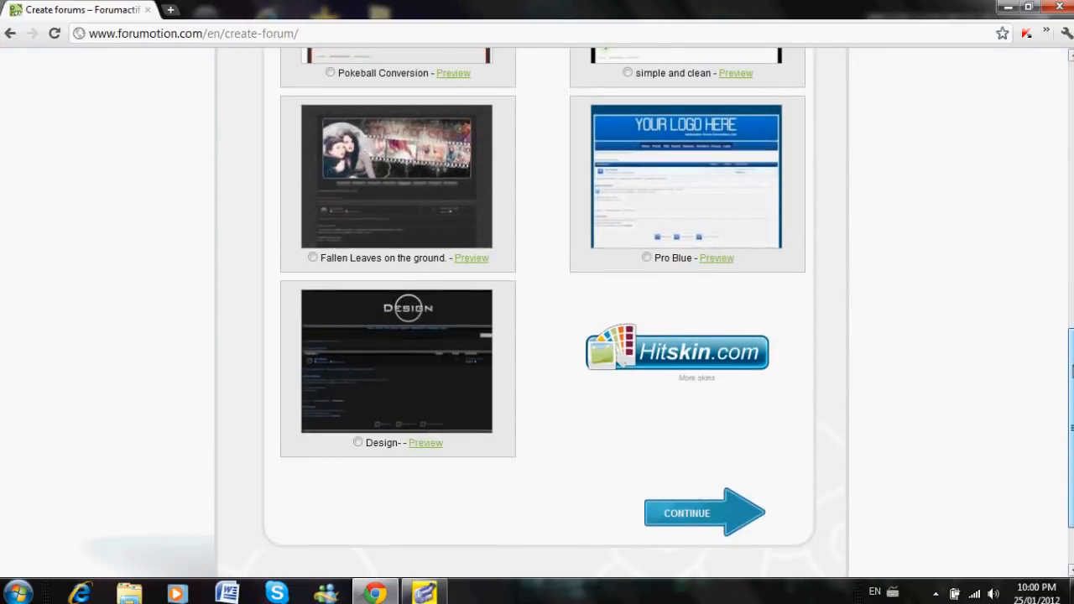
scroll(down, 3)
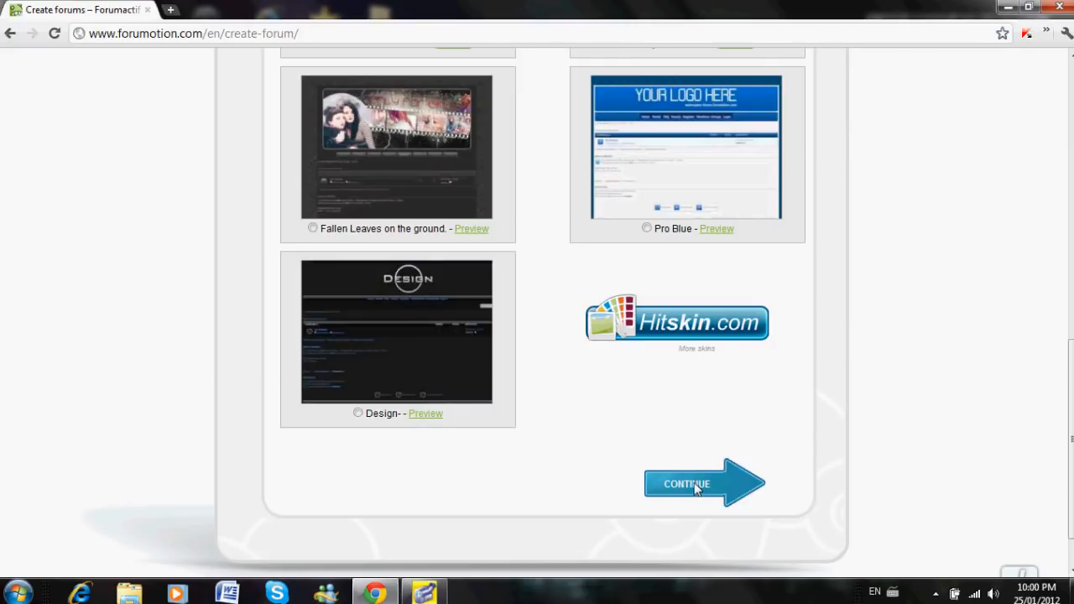
Step: Proceed to the details form and enter the forum title HowHub with its description
click(686, 484)
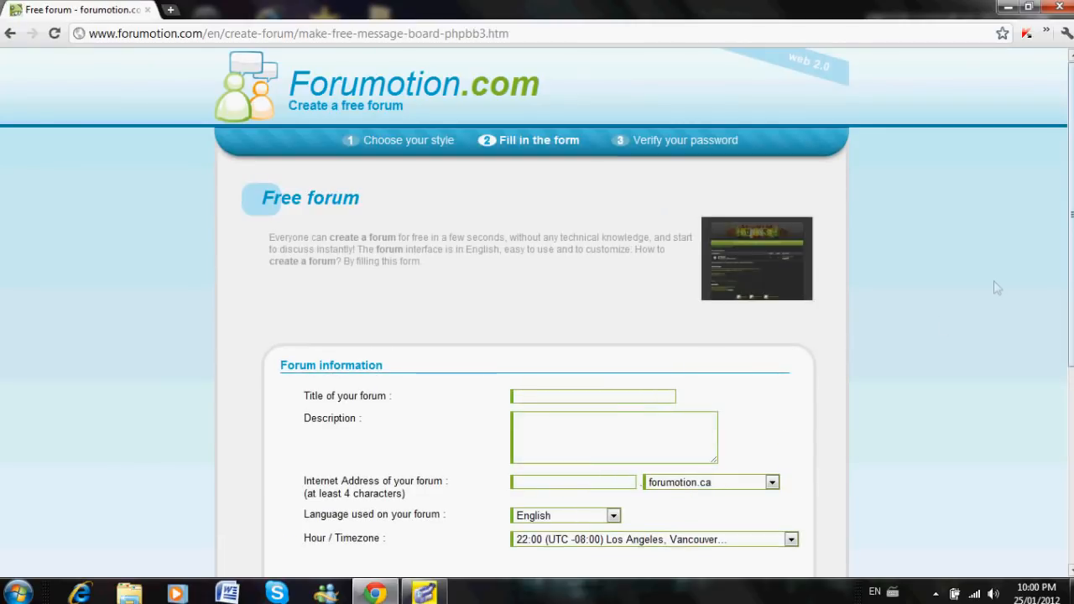
scroll(down, 3)
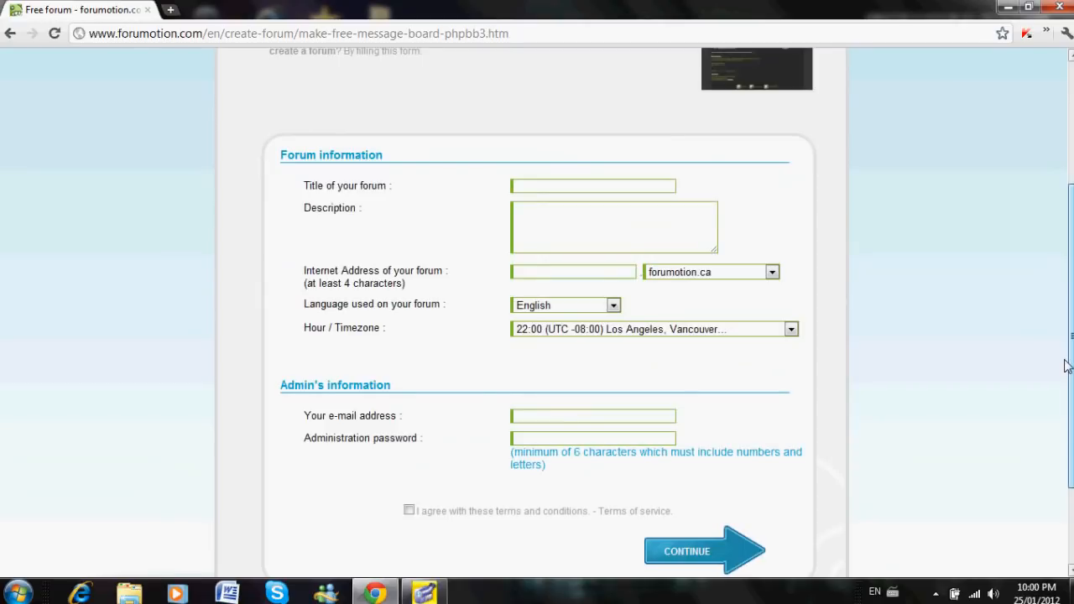
click(594, 185)
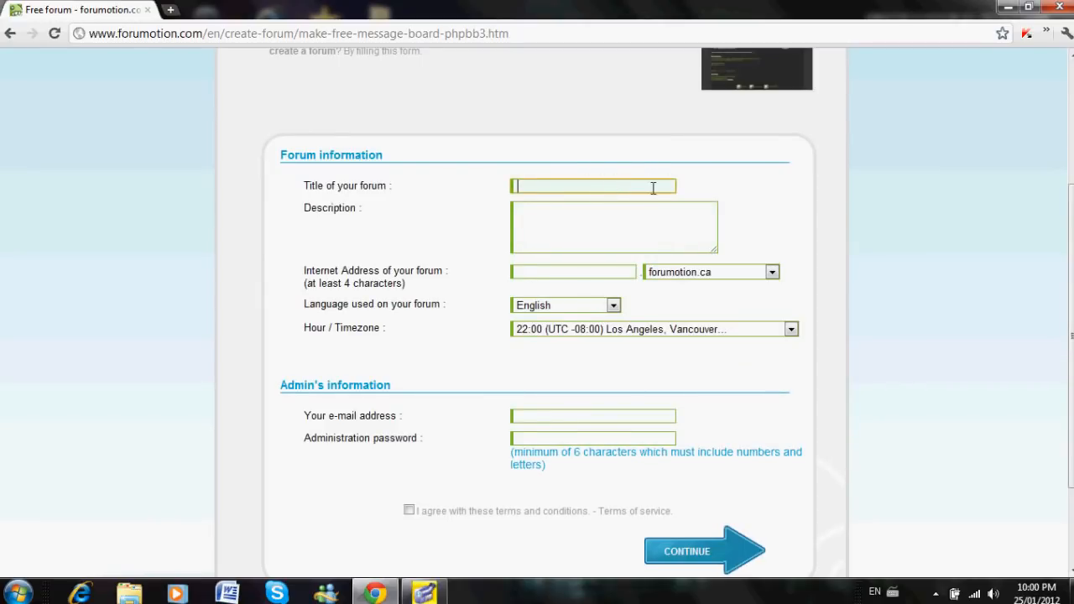
text(HowHub)
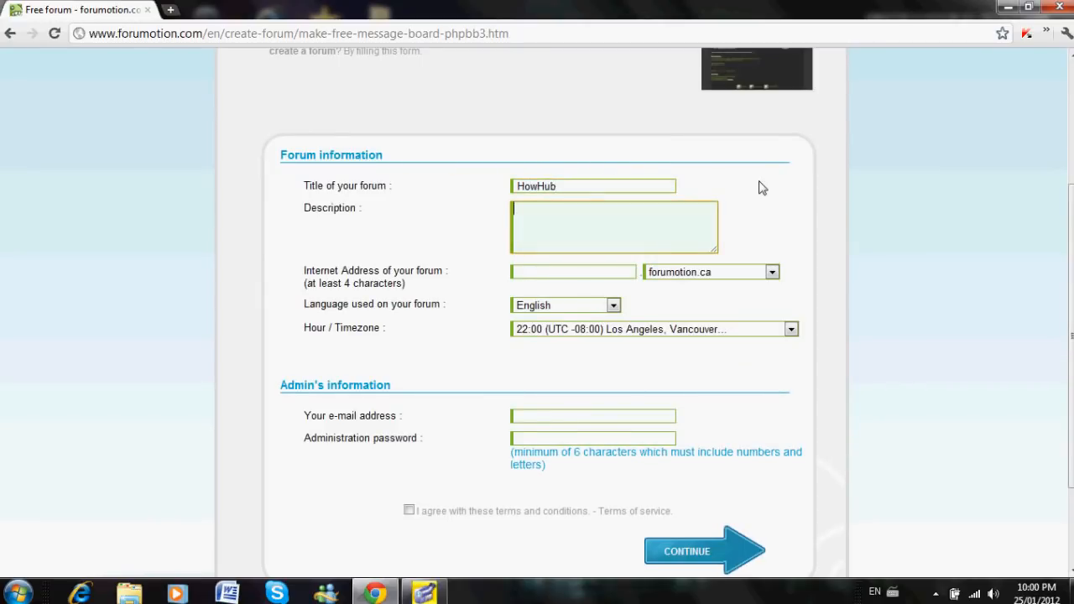
text(HowHub Forums)
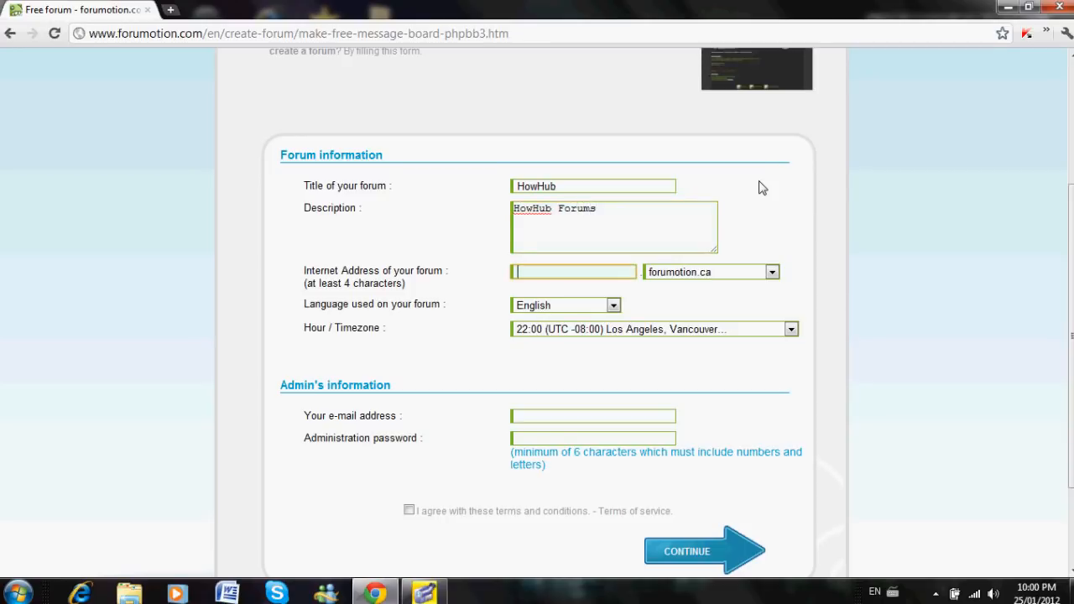
Step: Enter the address howhub, admin e-mail and password, accept the terms and continue
text(howhub)
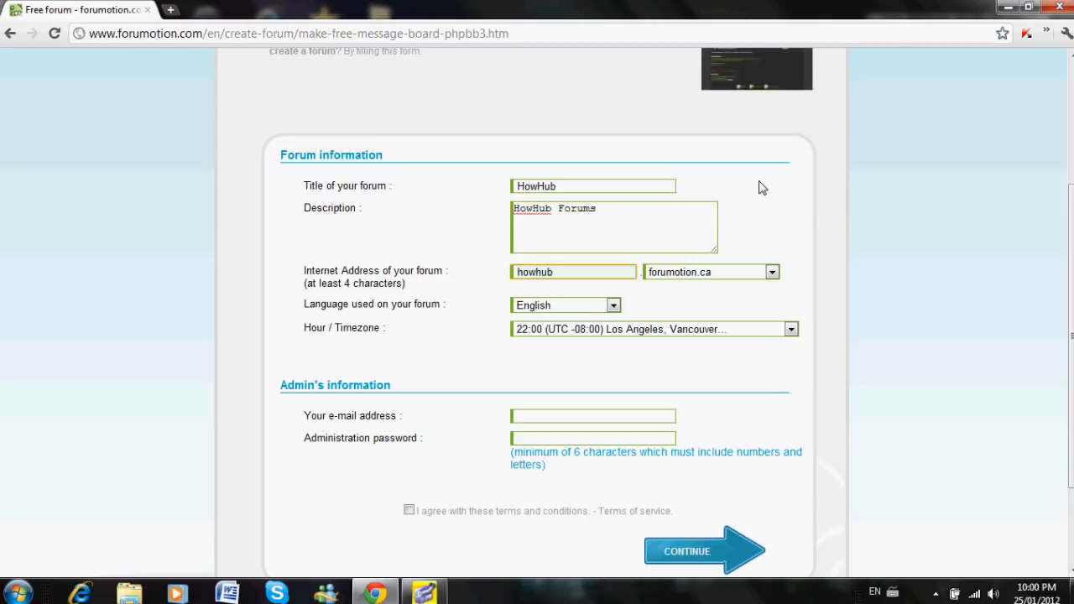
mouse_move(601, 346)
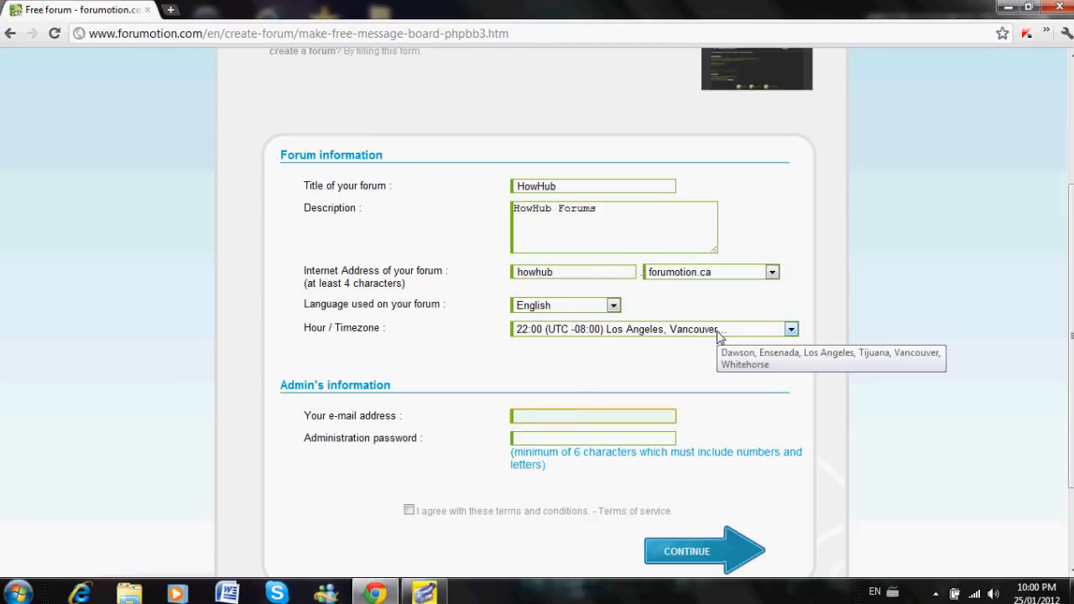
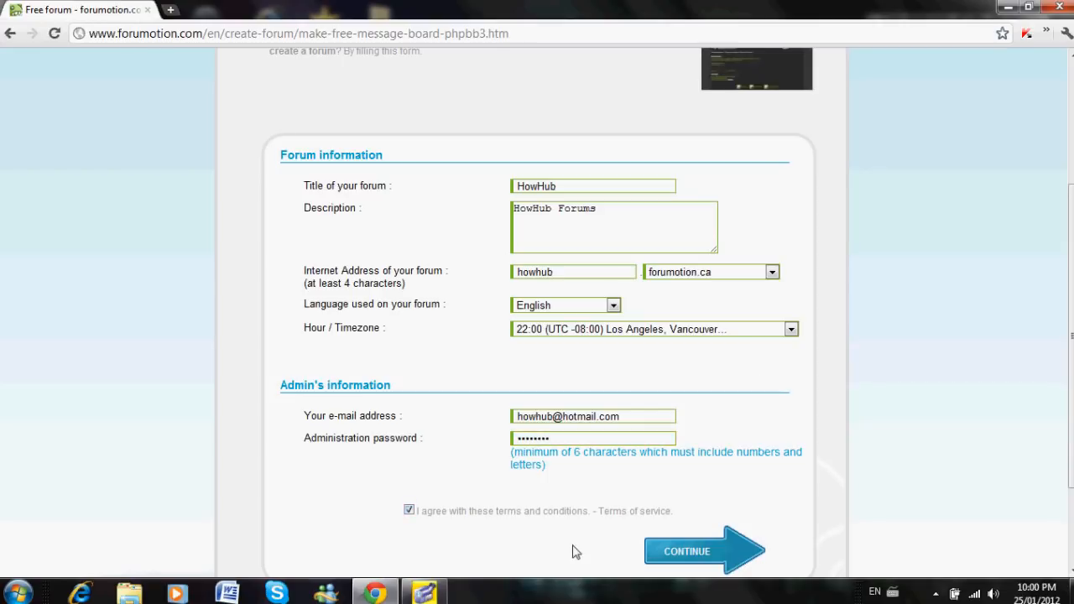
click(687, 551)
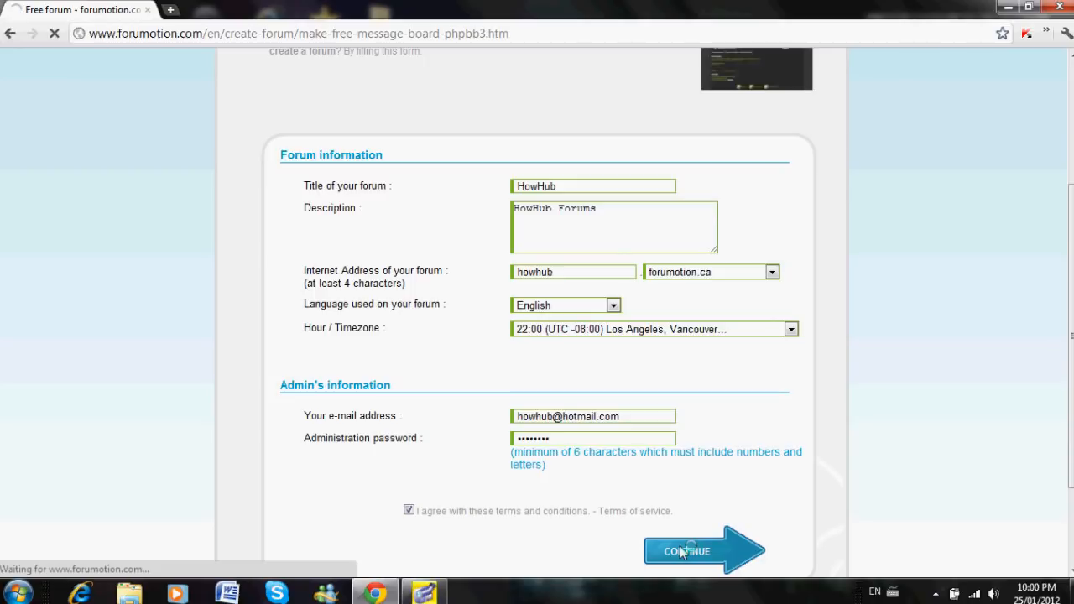
Step: Re-enter the administration password in the checking field and submit it
click(686, 551)
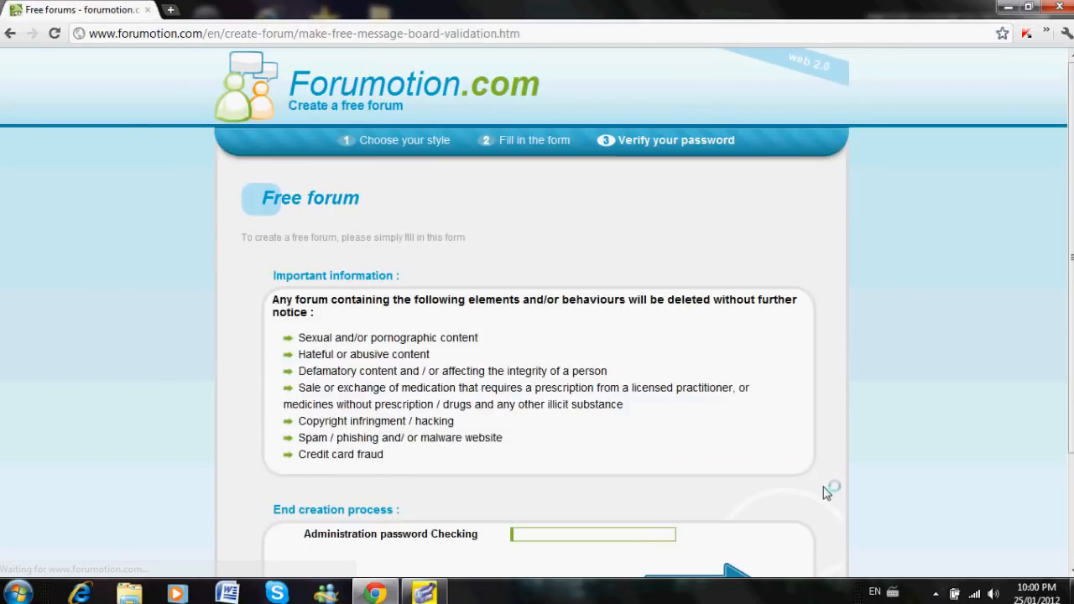
scroll(down, 3)
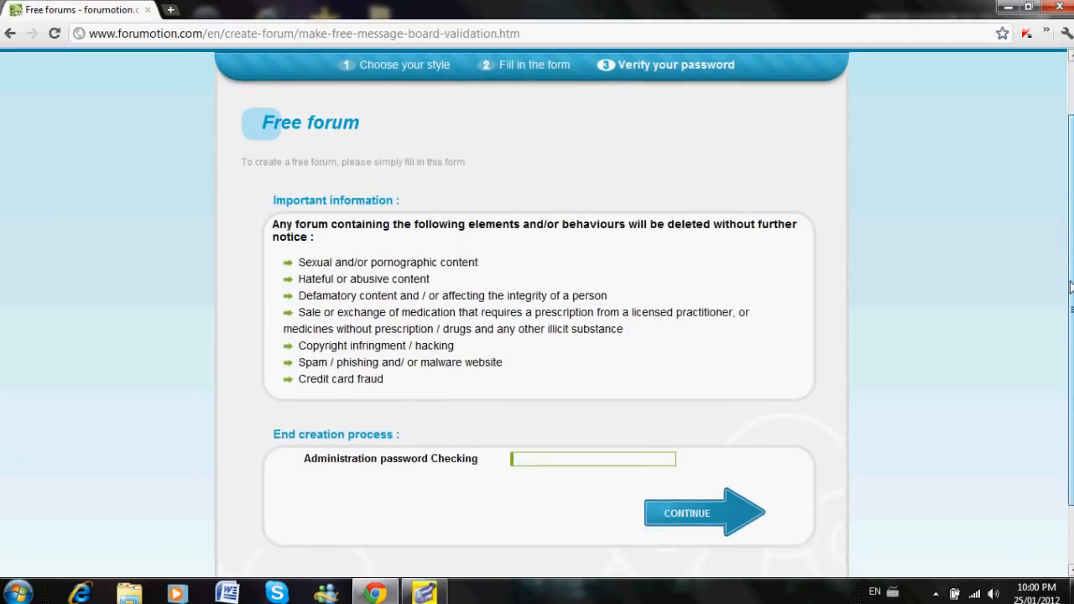
scroll(down, 3)
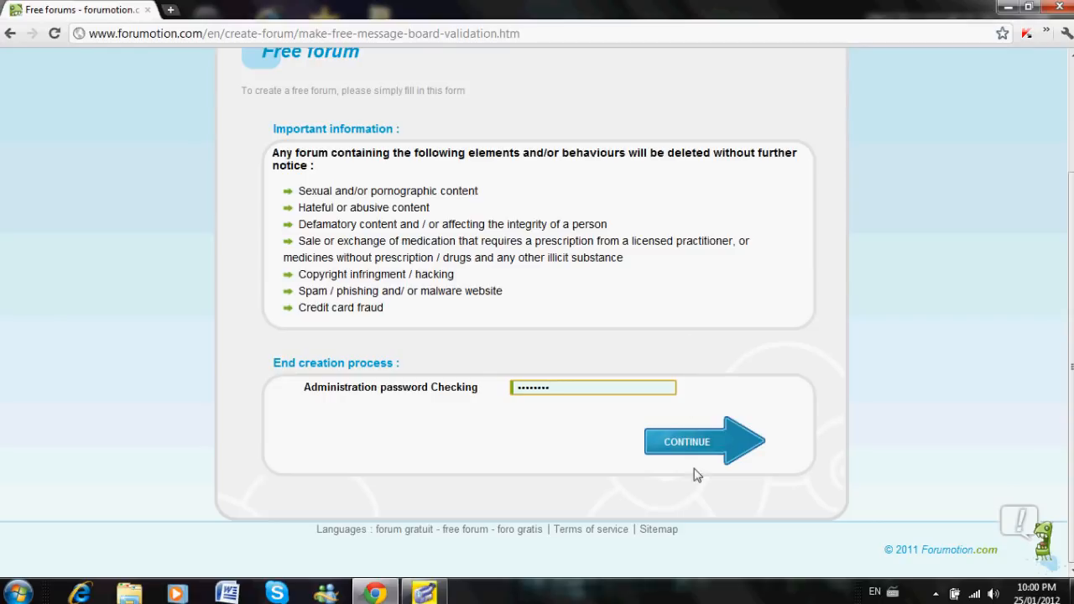
click(686, 442)
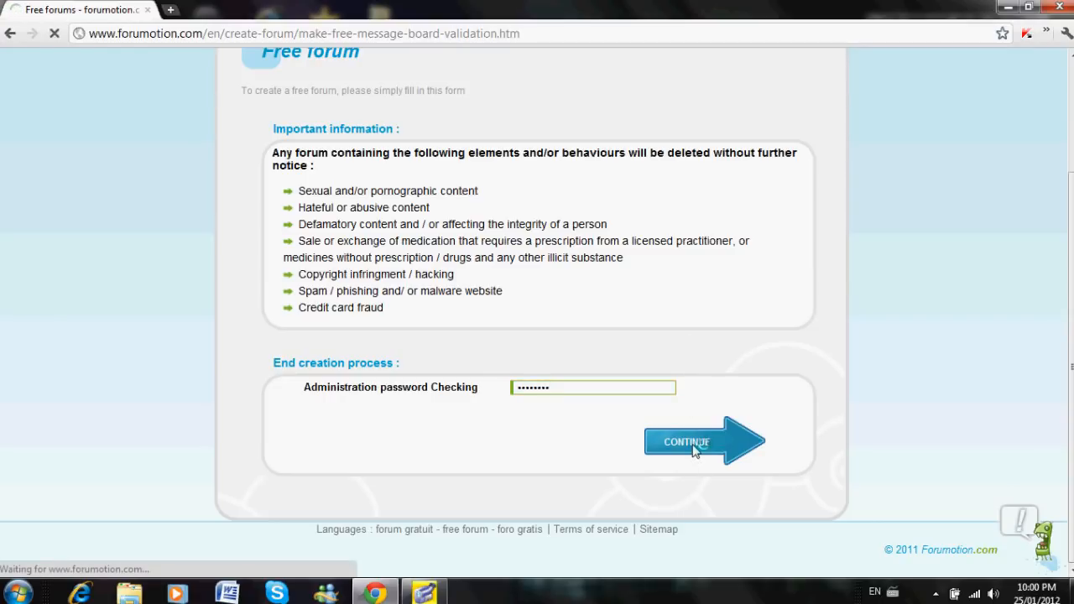
Step: Review the 'Forum creation successful' page showing howhub.forumotion.ca
click(687, 442)
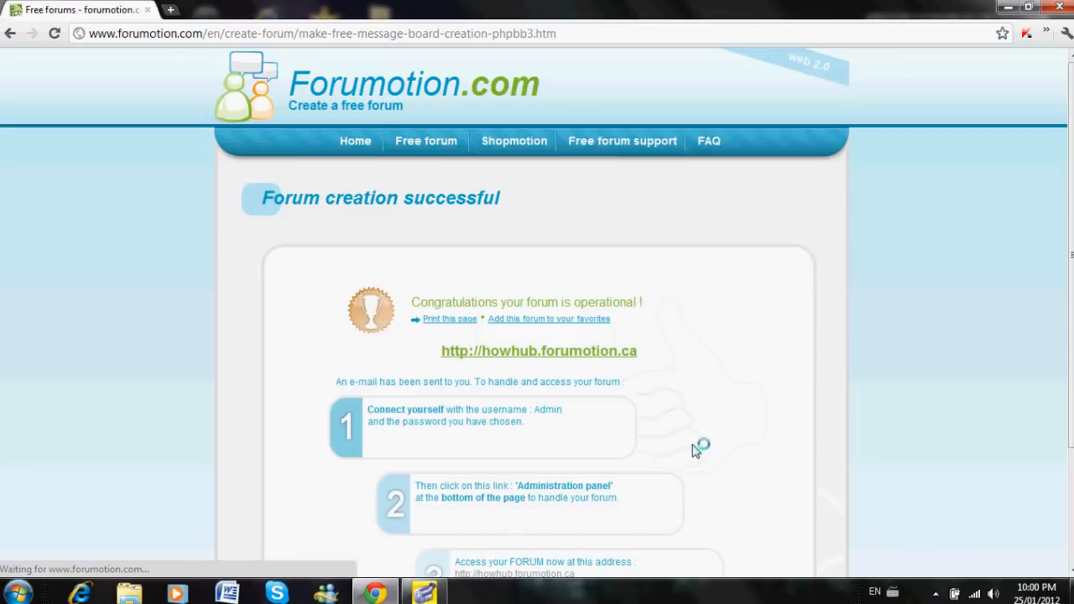
mouse_move(1067, 204)
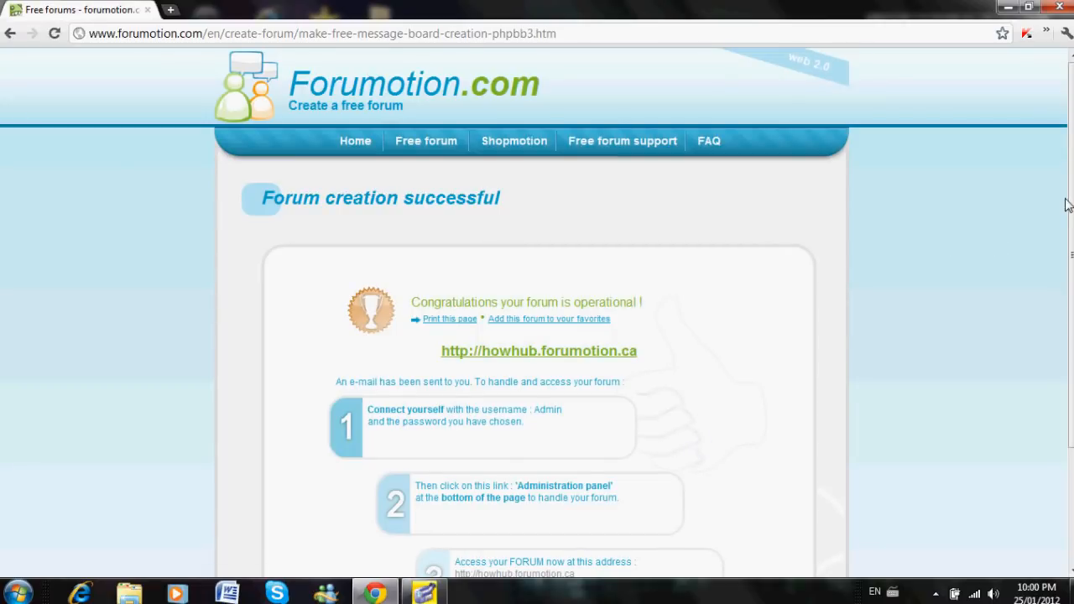
scroll(down, 3)
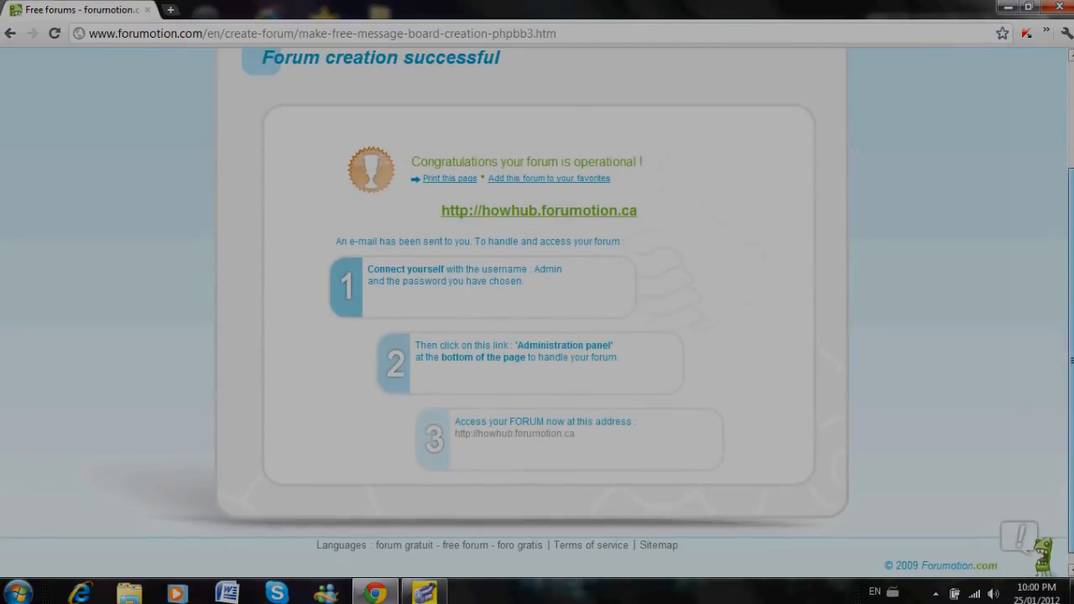